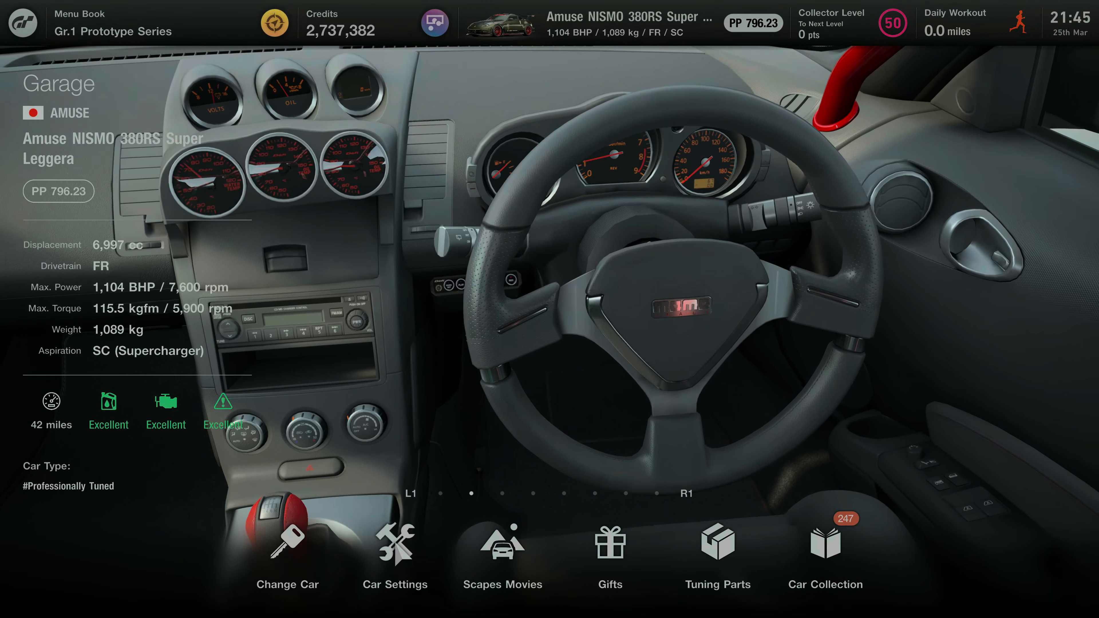
Step: Enter Car Settings to load the Amuse NISMO 380RS 'Maxed Setup' tuning sheet
left_click(395, 553)
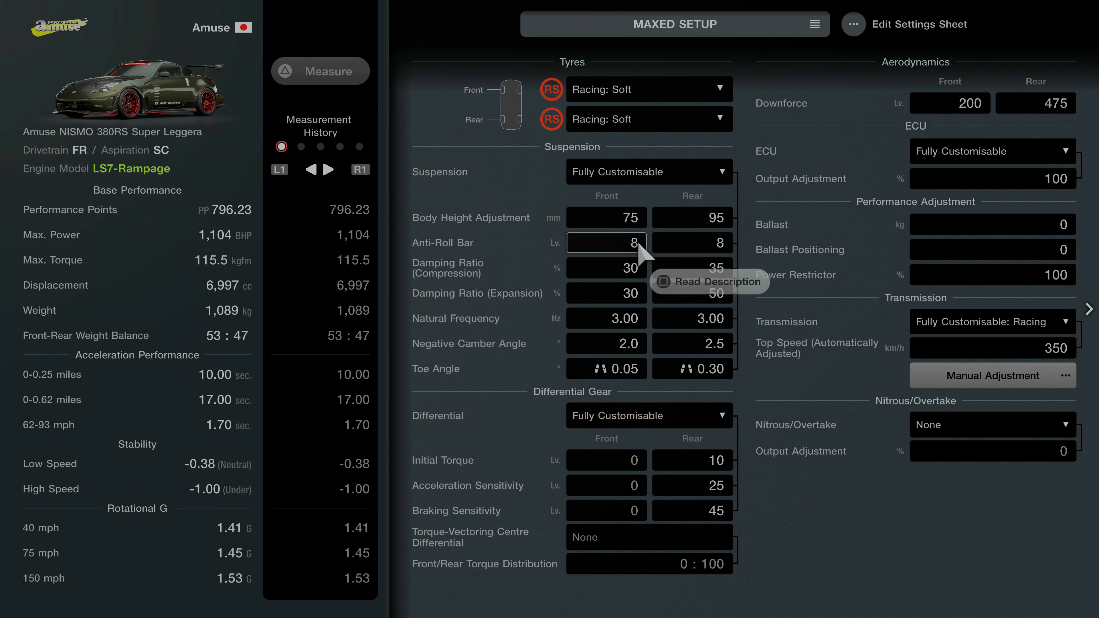
mouse_move(638, 269)
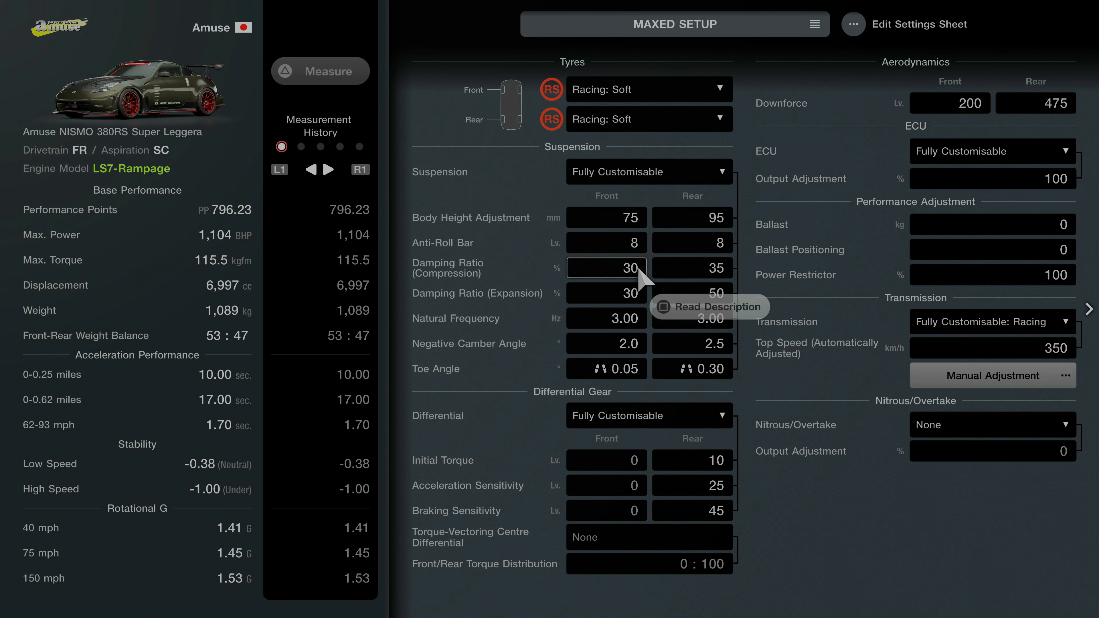
mouse_move(637, 293)
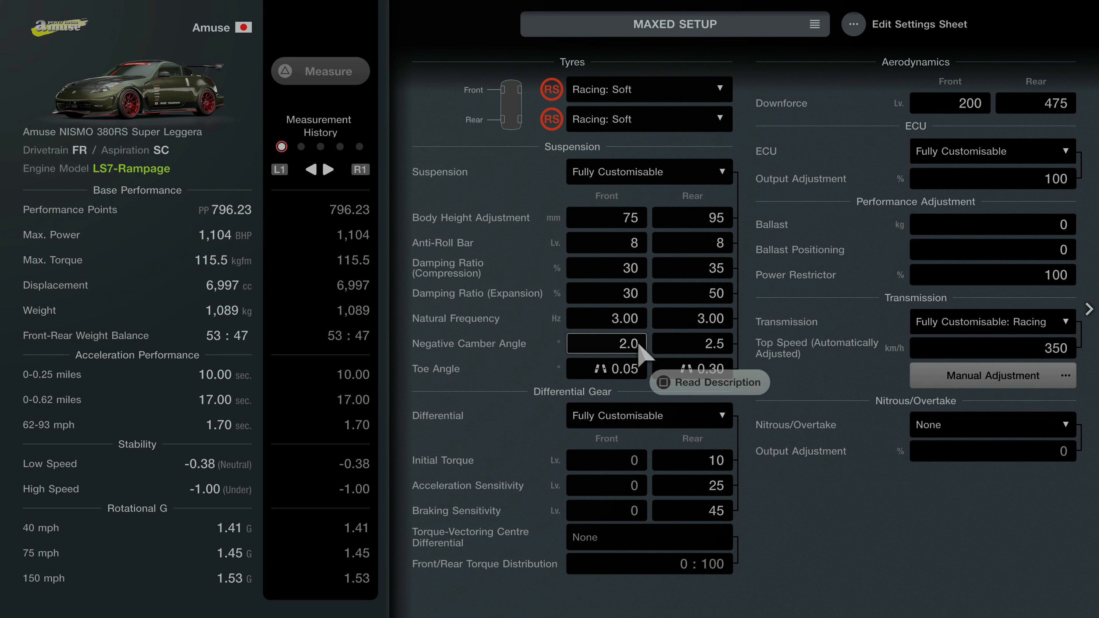
mouse_move(645, 355)
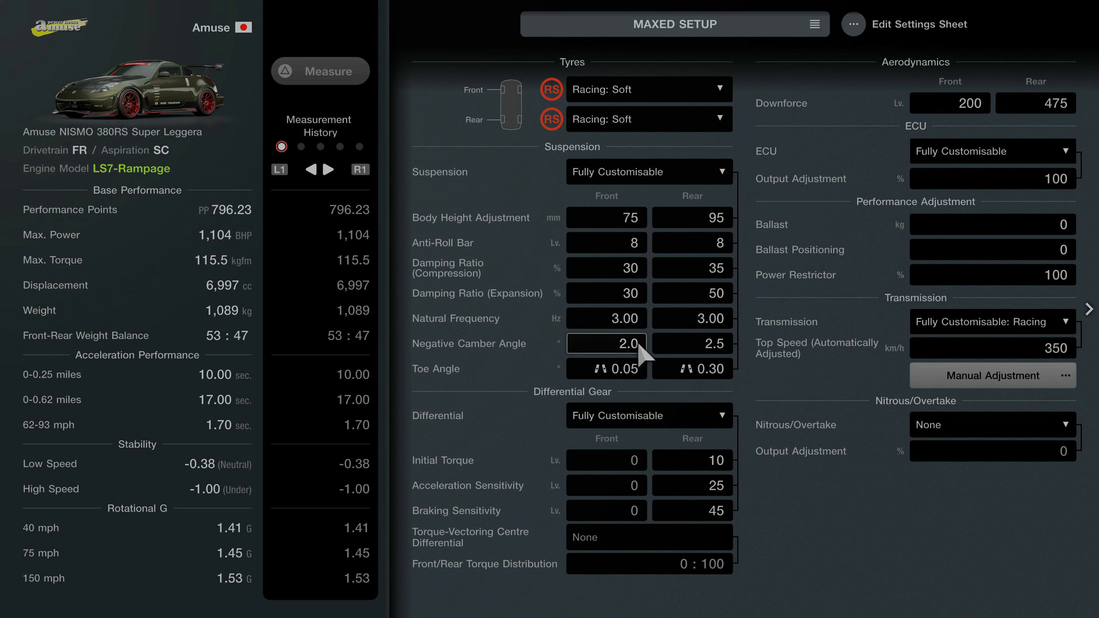
mouse_move(639, 379)
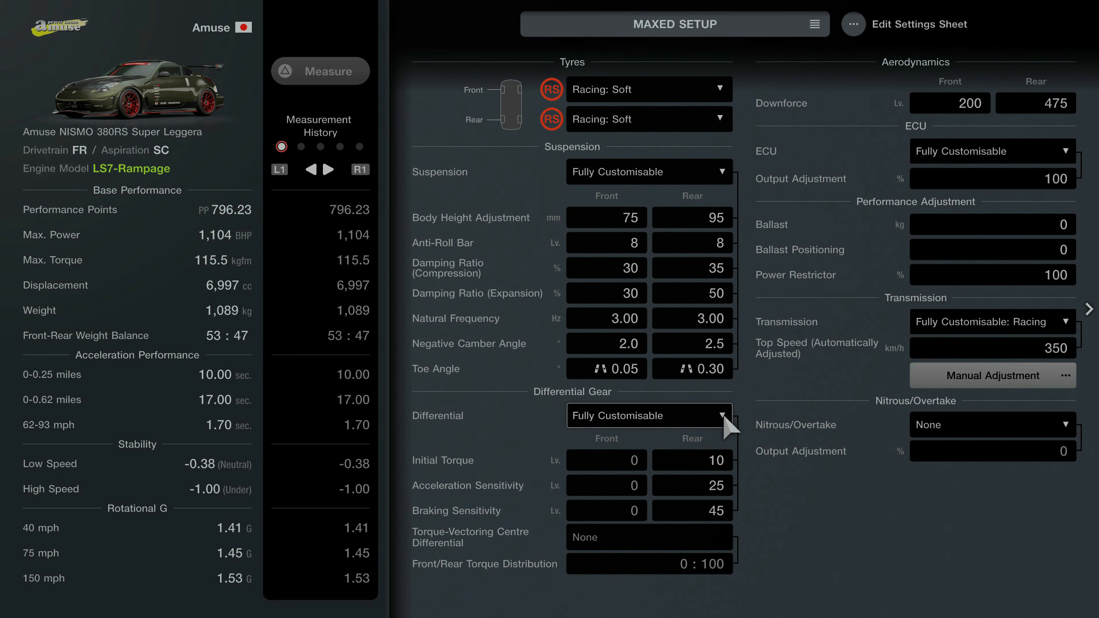
Step: Slide the sheet right to the Supercharger, Intake and Exhaust, and Brakes columns
left_click(1089, 309)
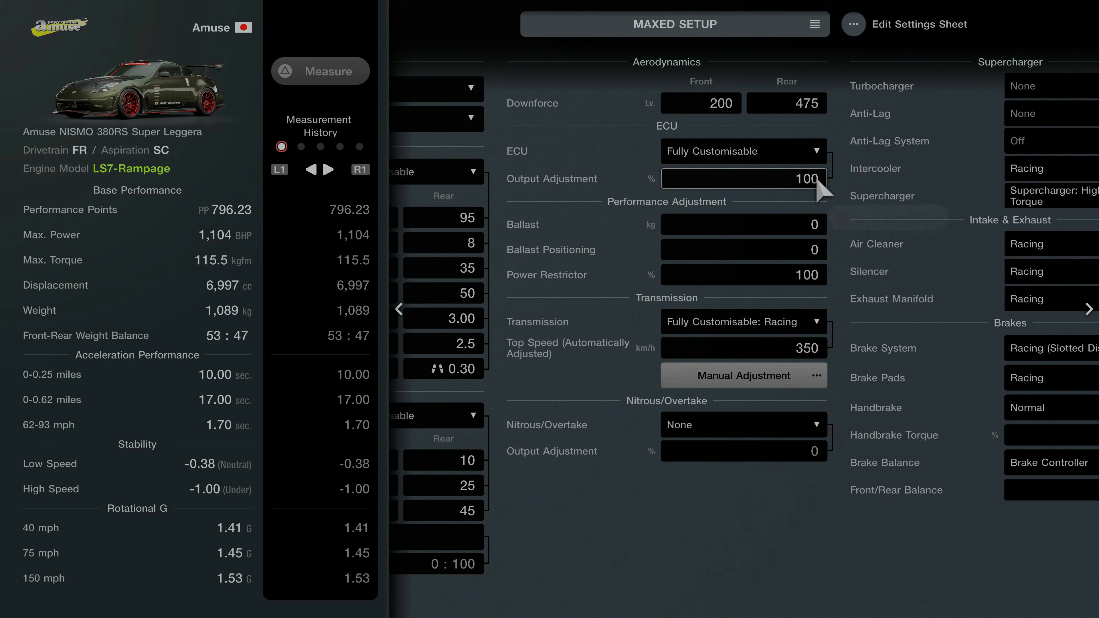
mouse_move(824, 286)
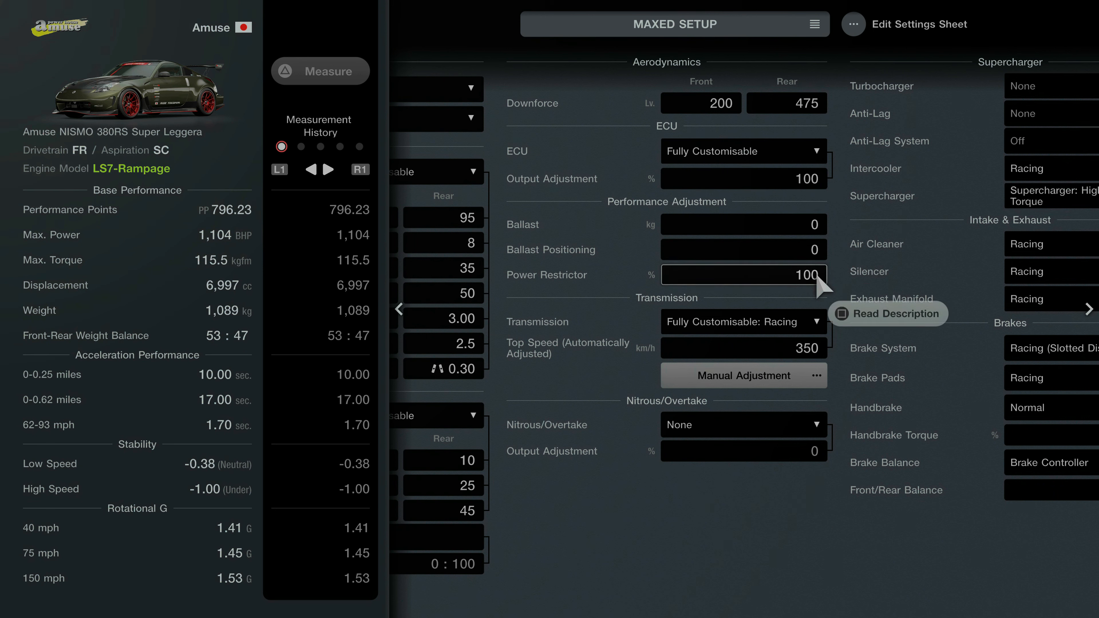
mouse_move(827, 330)
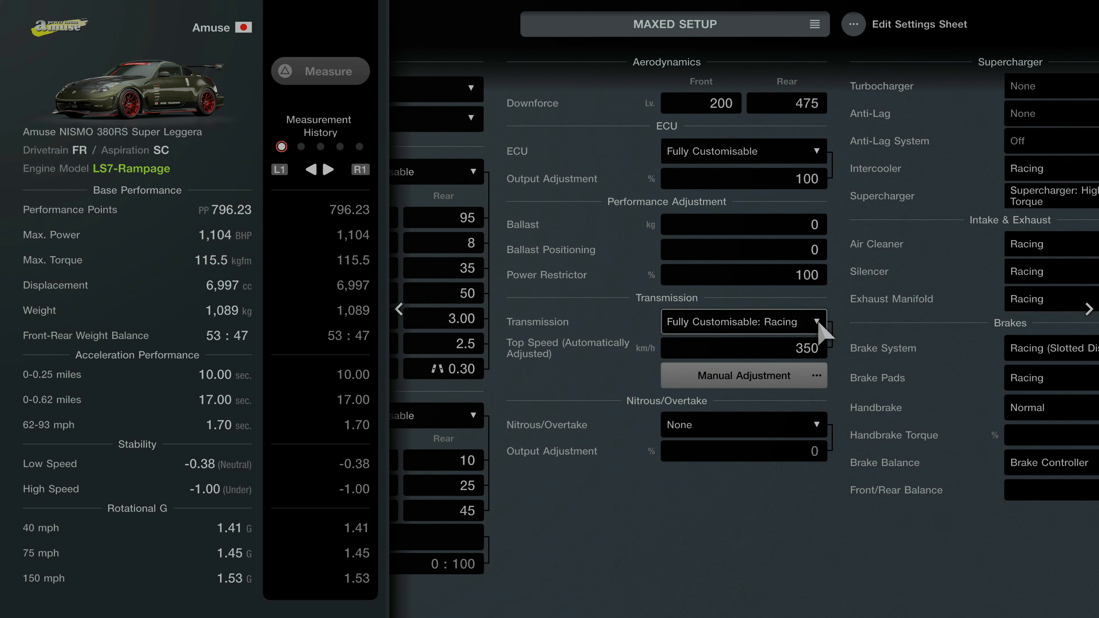
mouse_move(821, 363)
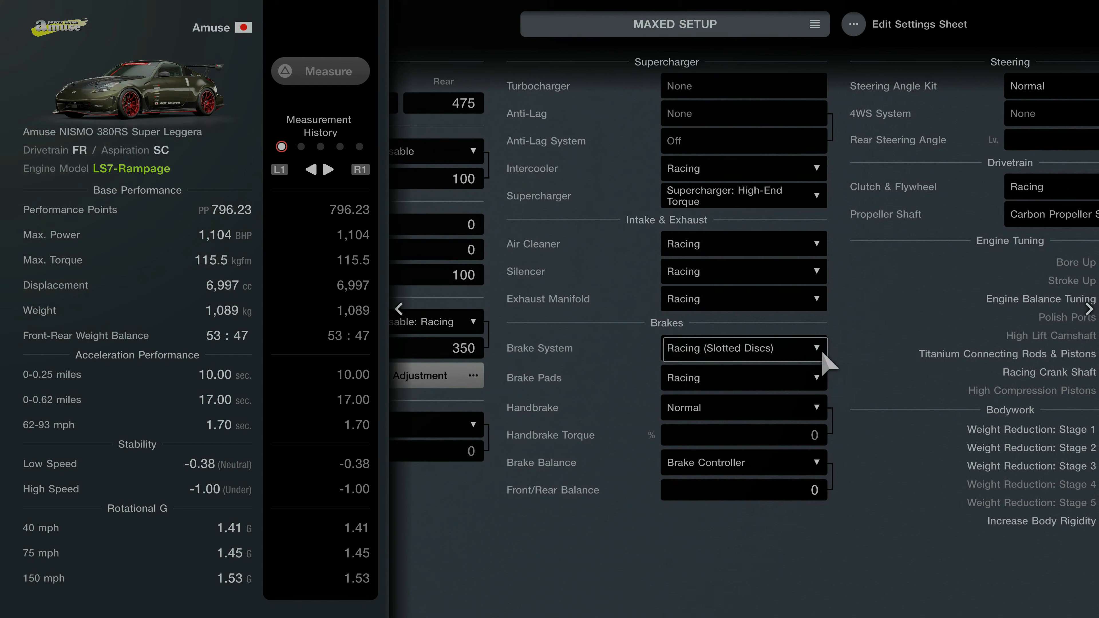
mouse_move(825, 160)
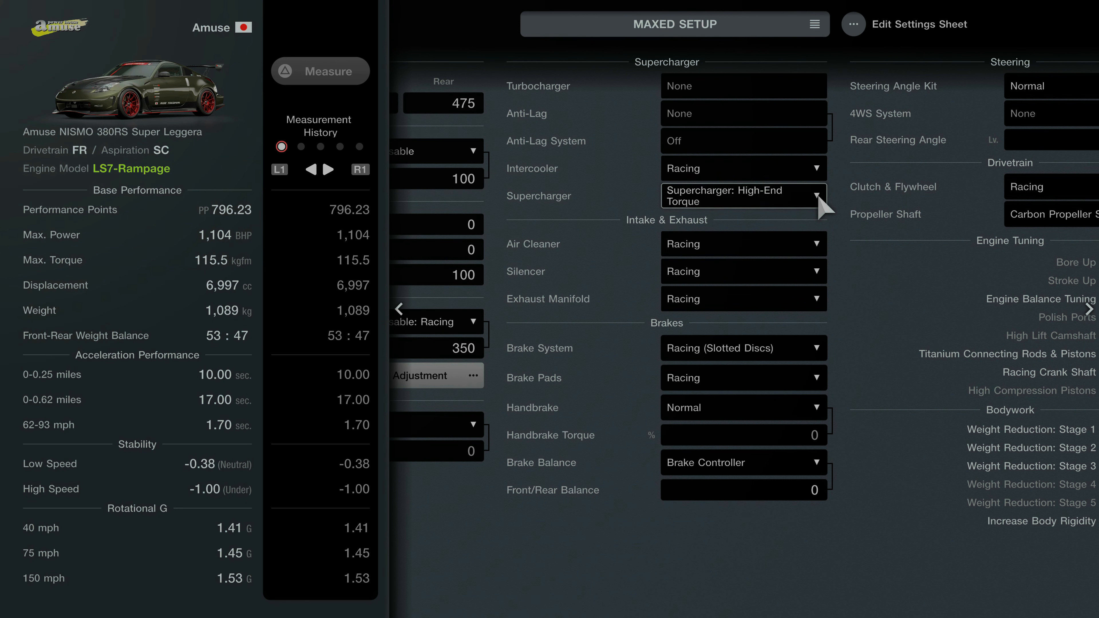
mouse_move(827, 284)
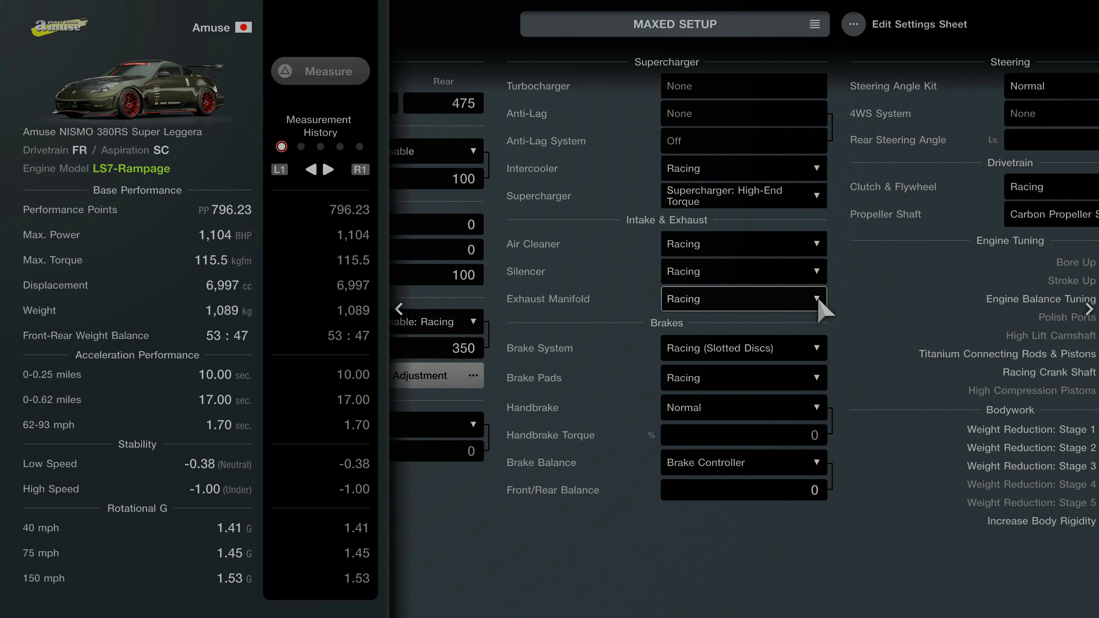
mouse_move(827, 358)
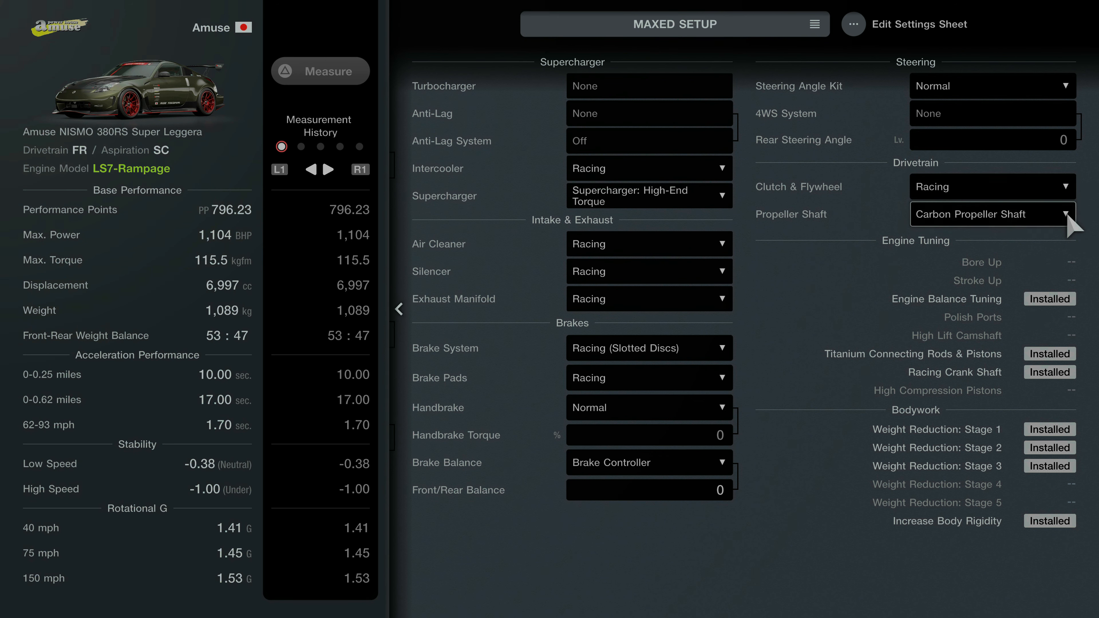
mouse_move(1046, 322)
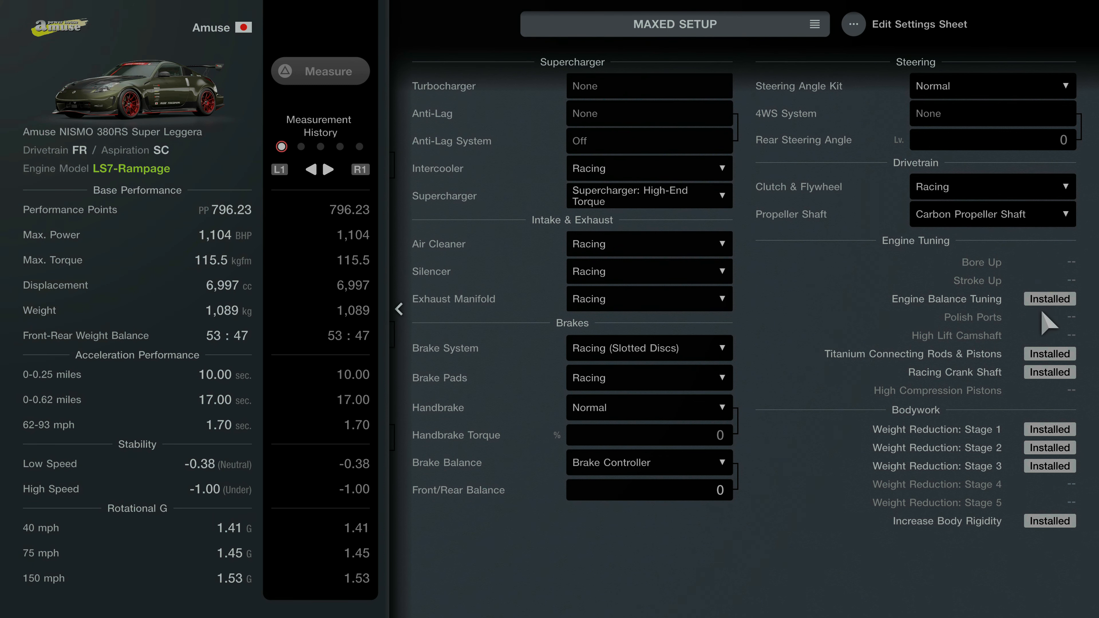
mouse_move(1045, 510)
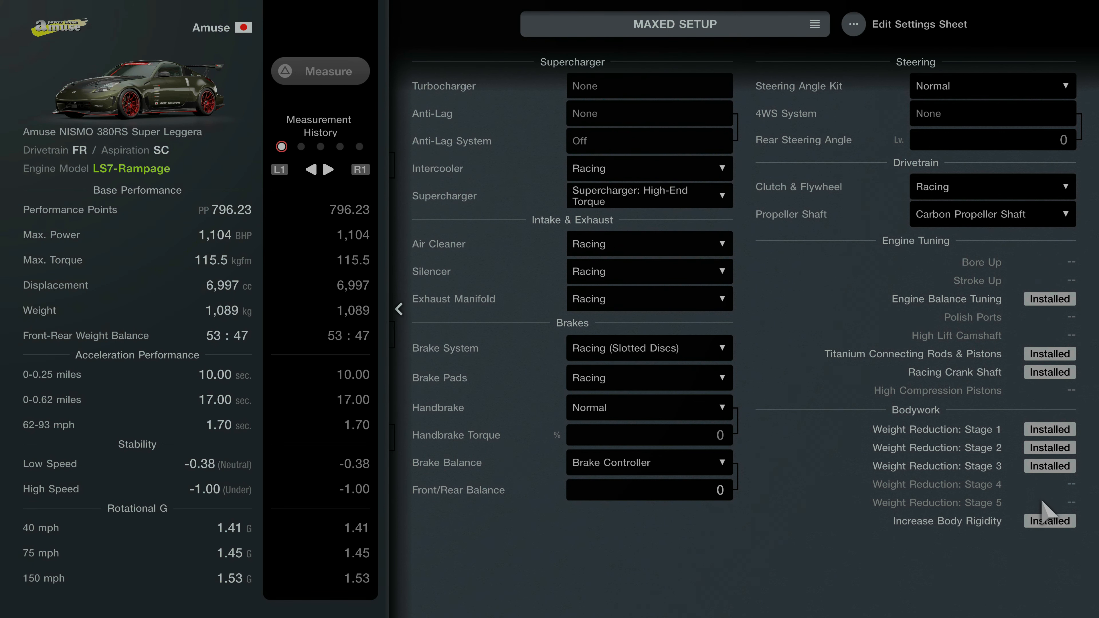
mouse_move(1045, 533)
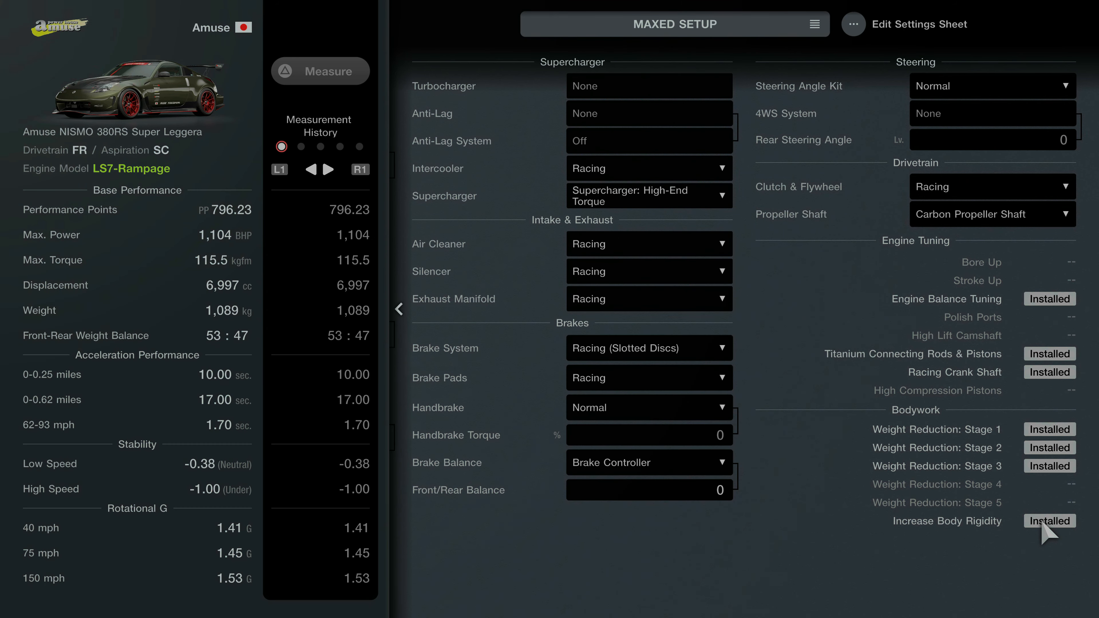